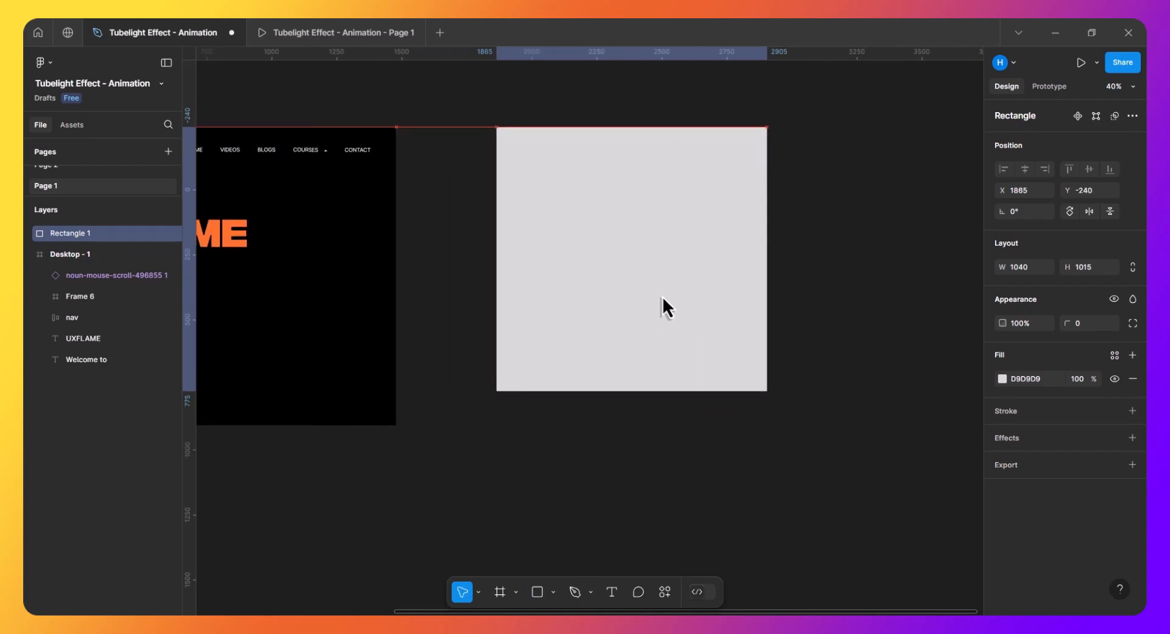
- Resize the grey rectangle to 960 × 1147 and move it to X 1718 beside the hero
drag(631, 389, 631, 429)
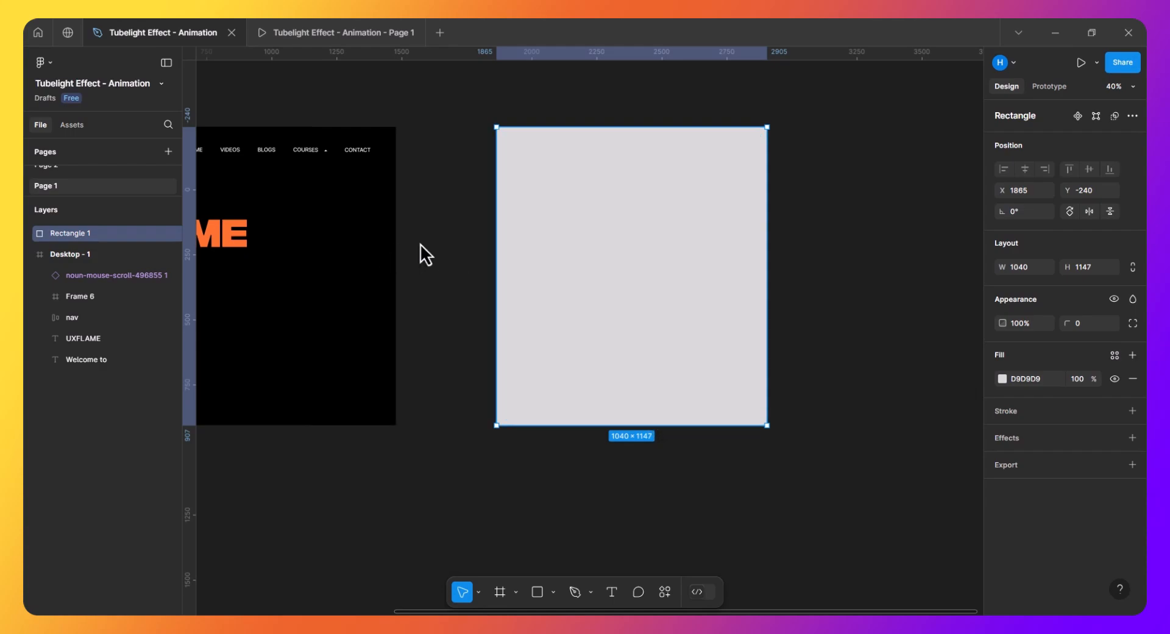
drag(631, 274, 589, 274)
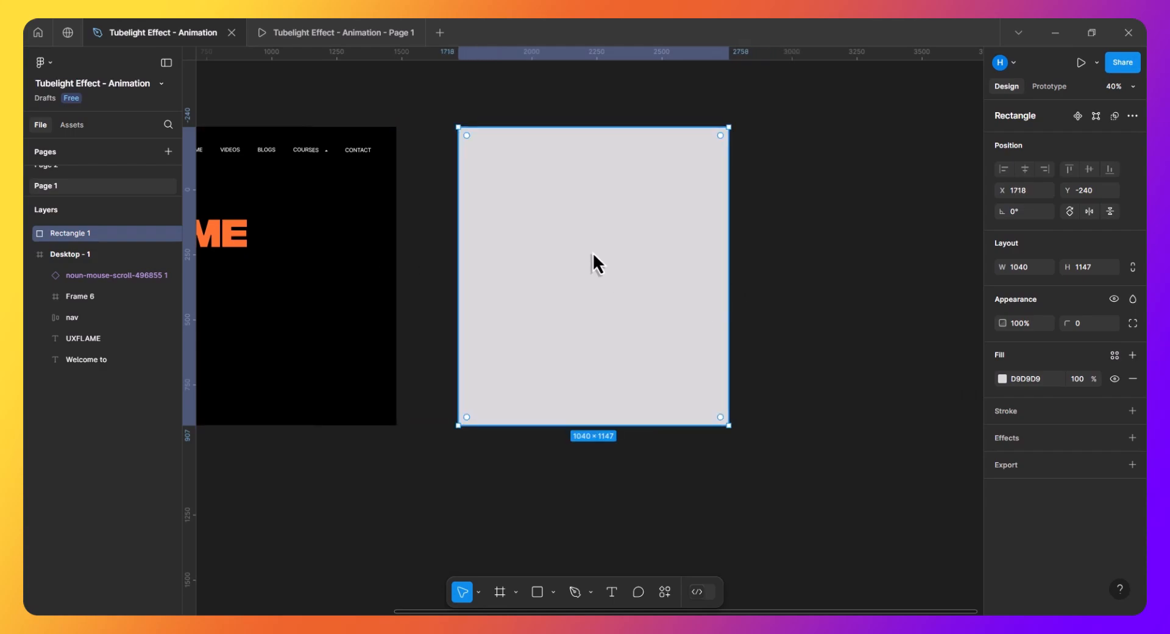
click(1023, 267)
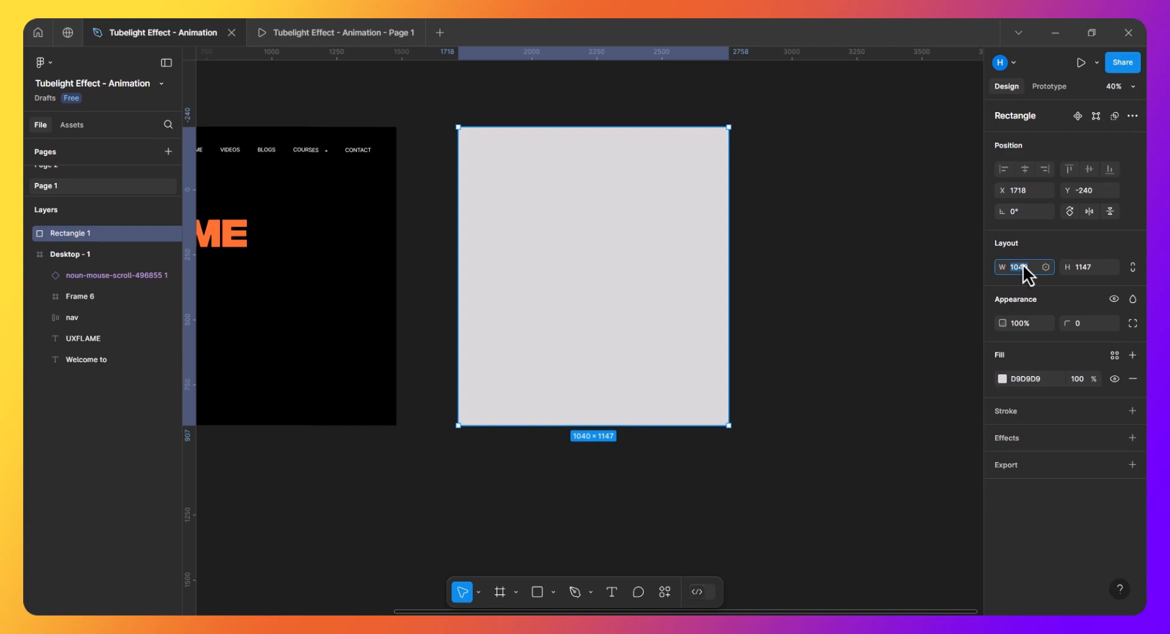
text(960)
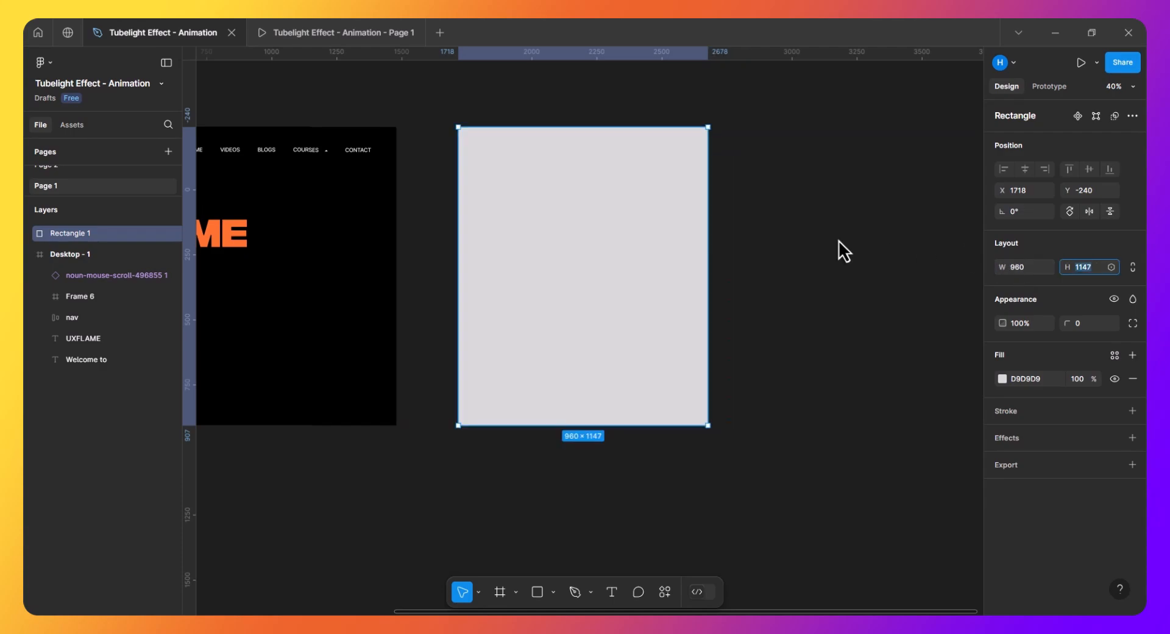
mouse_move(963, 369)
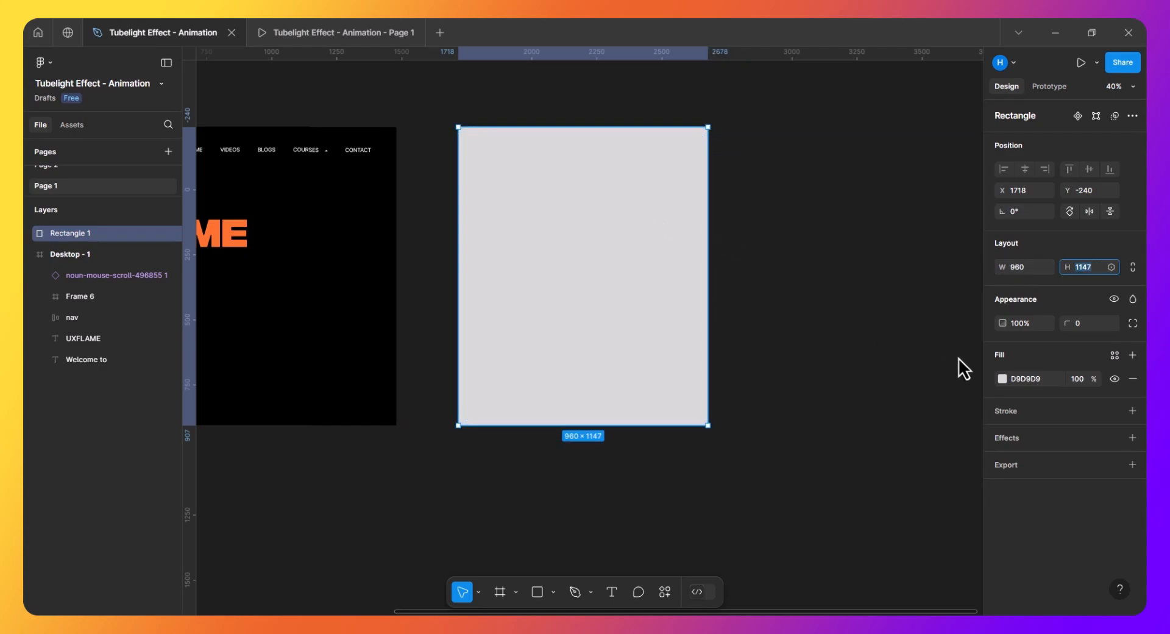
- Change the rectangle's fill to an angular gradient whose circle fits the rectangle width
click(1002, 379)
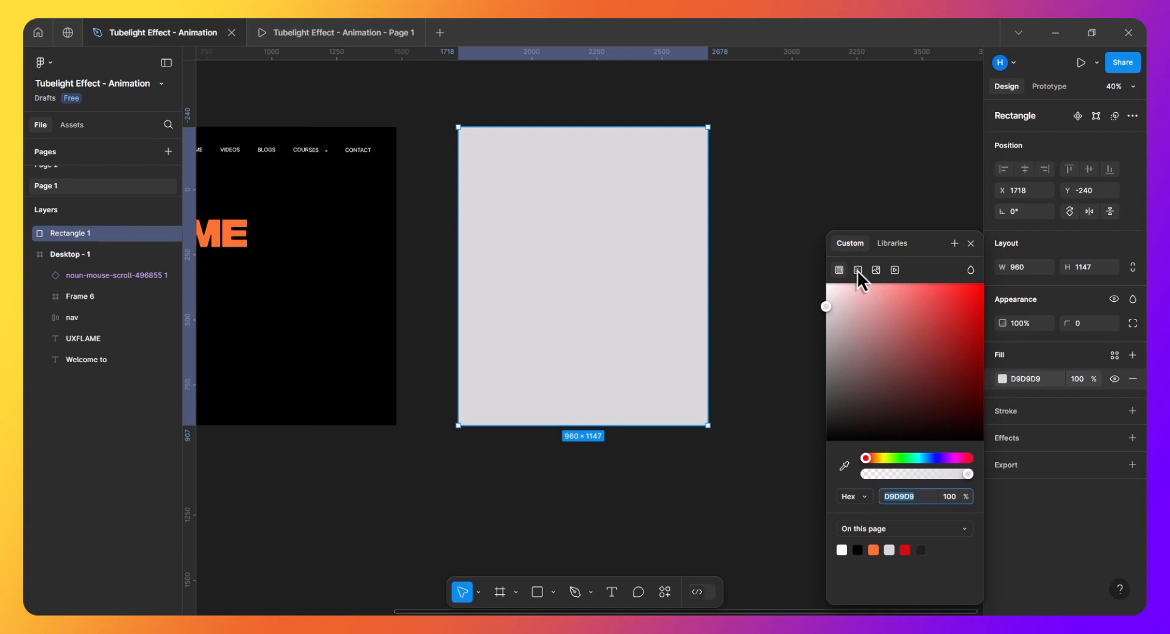
click(857, 269)
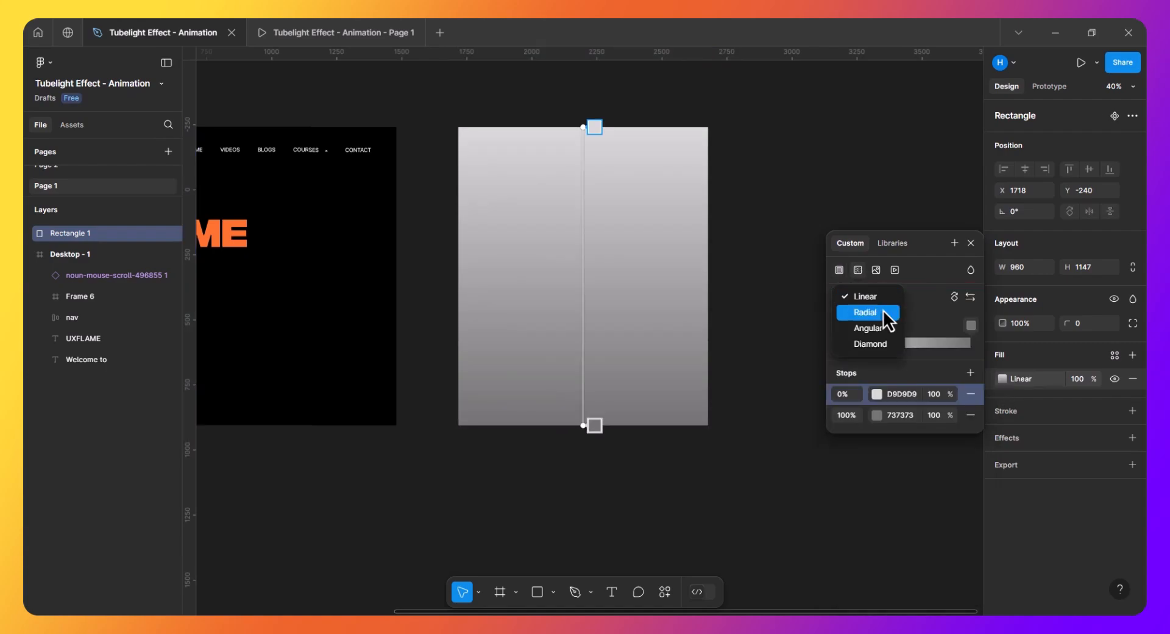
click(868, 327)
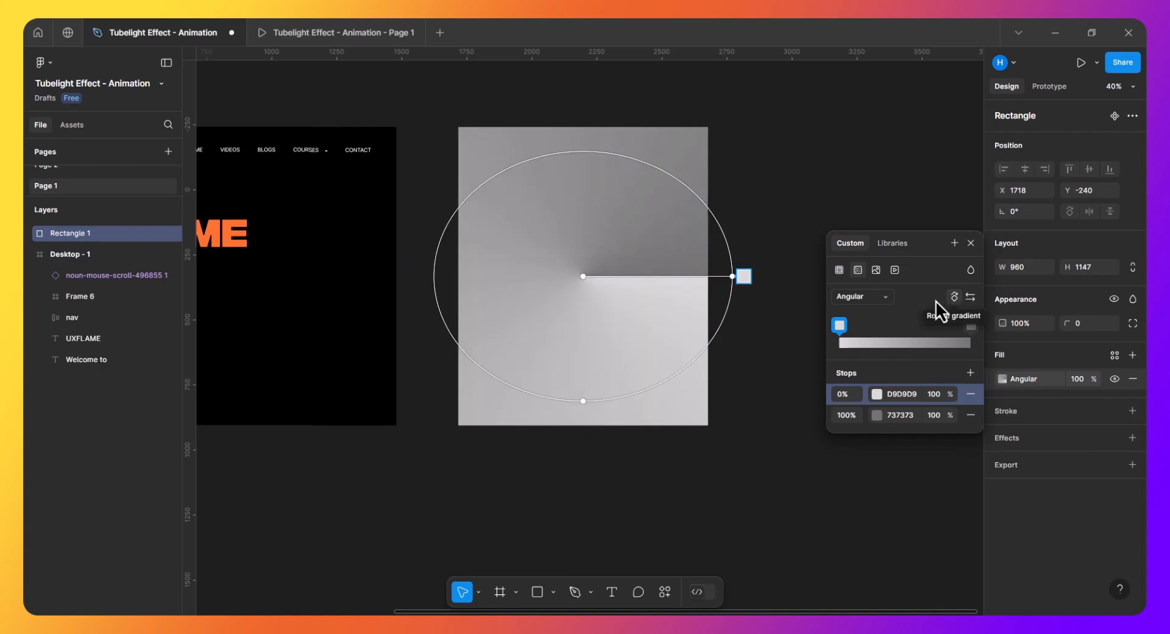
drag(744, 276, 706, 275)
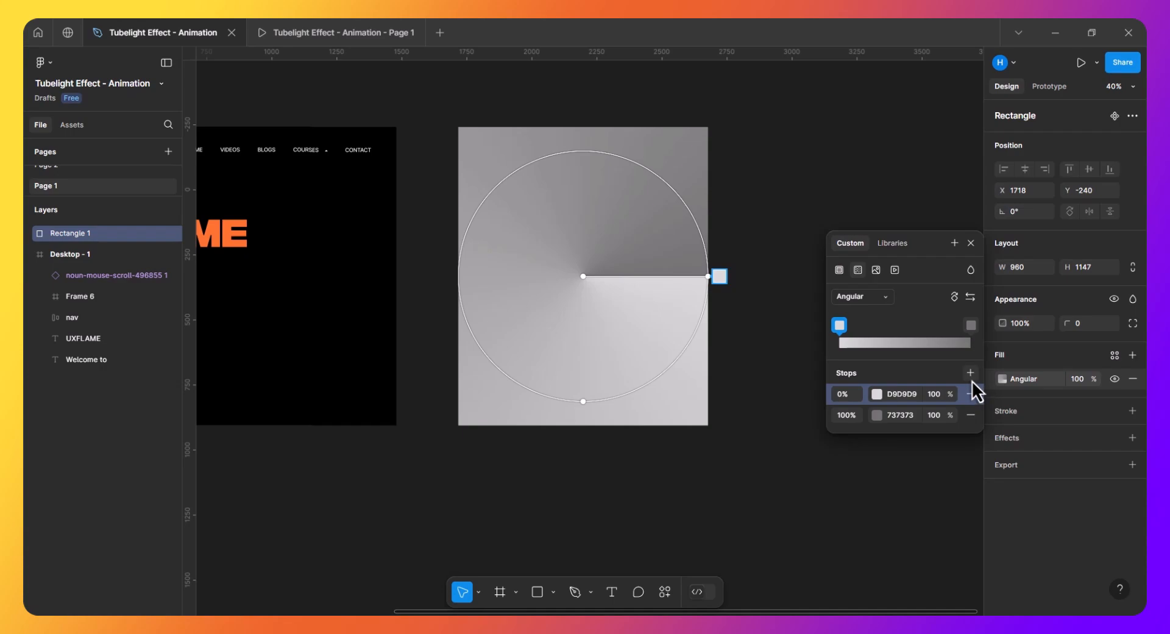
- Add two gradient stops and recolour them, FF722E orange then 000000 black, with one stop at 3%
click(971, 372)
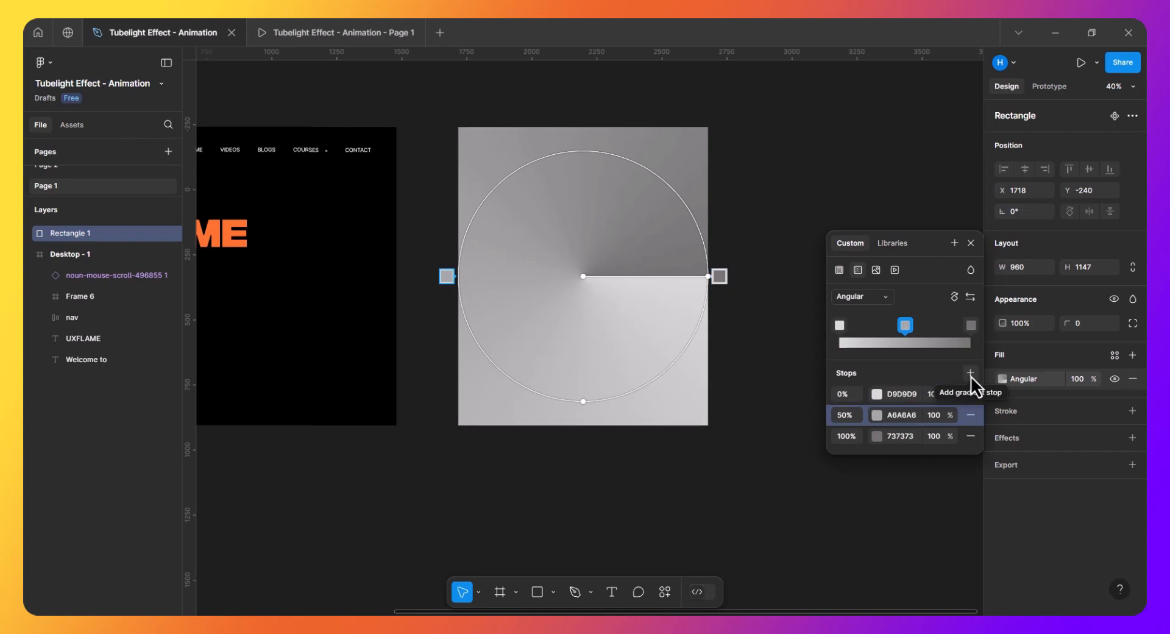
click(970, 373)
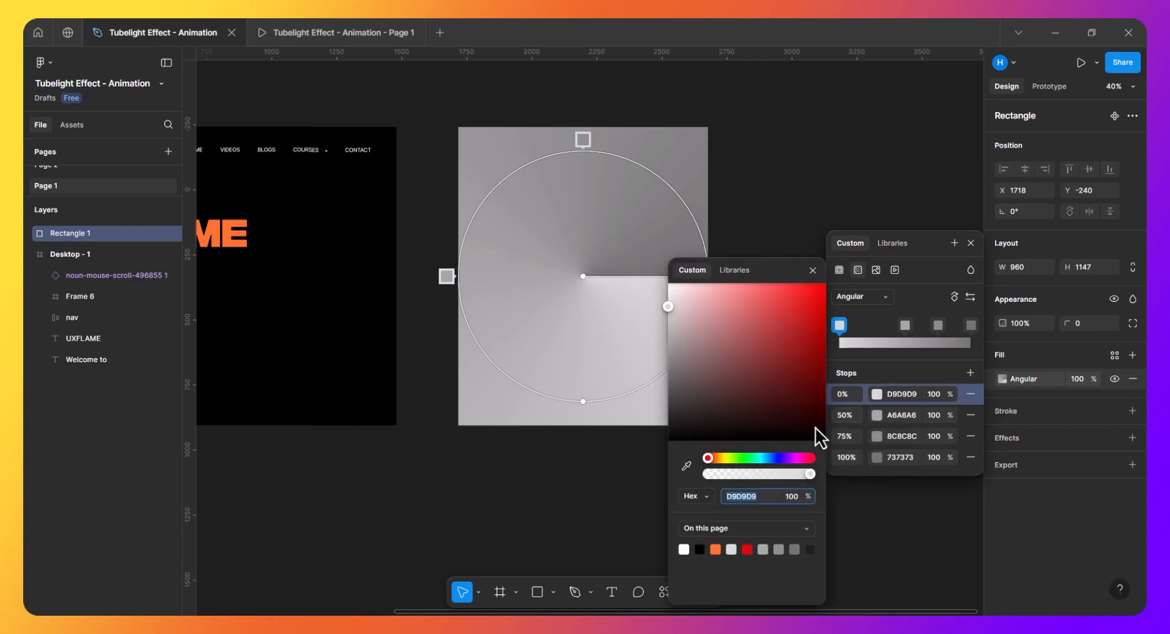
click(685, 464)
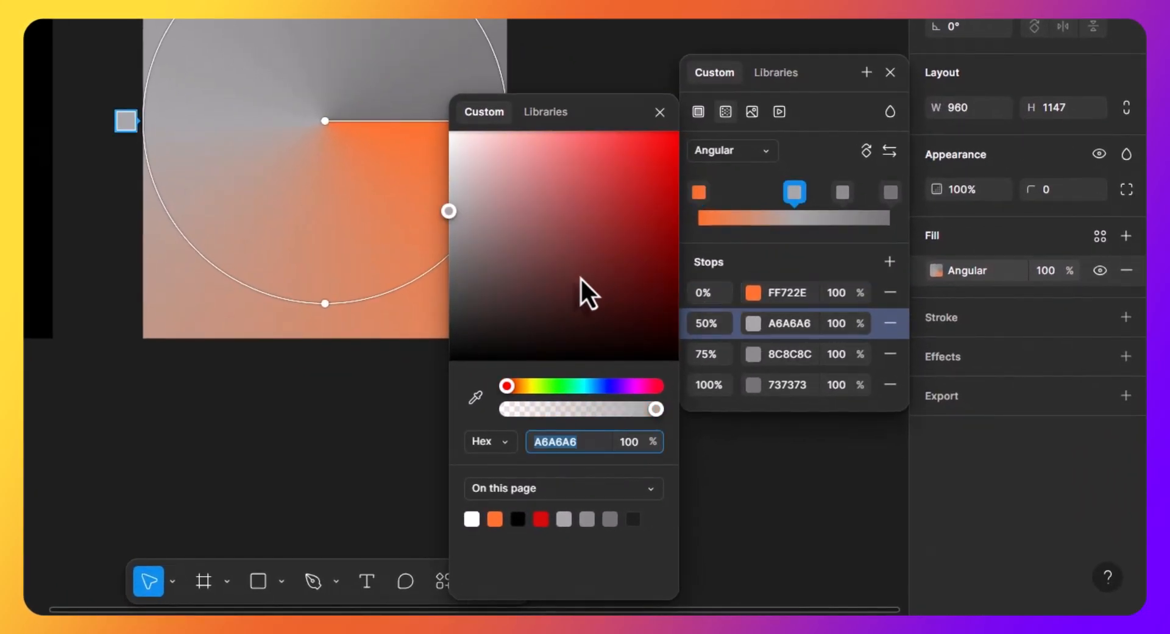
text(000000)
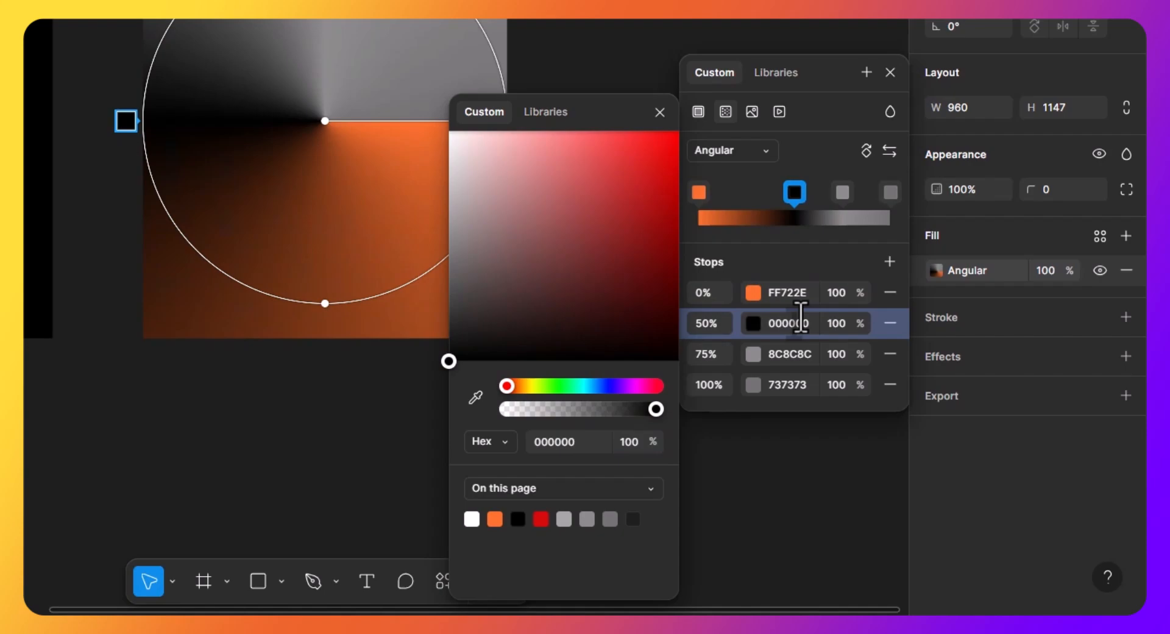
click(709, 354)
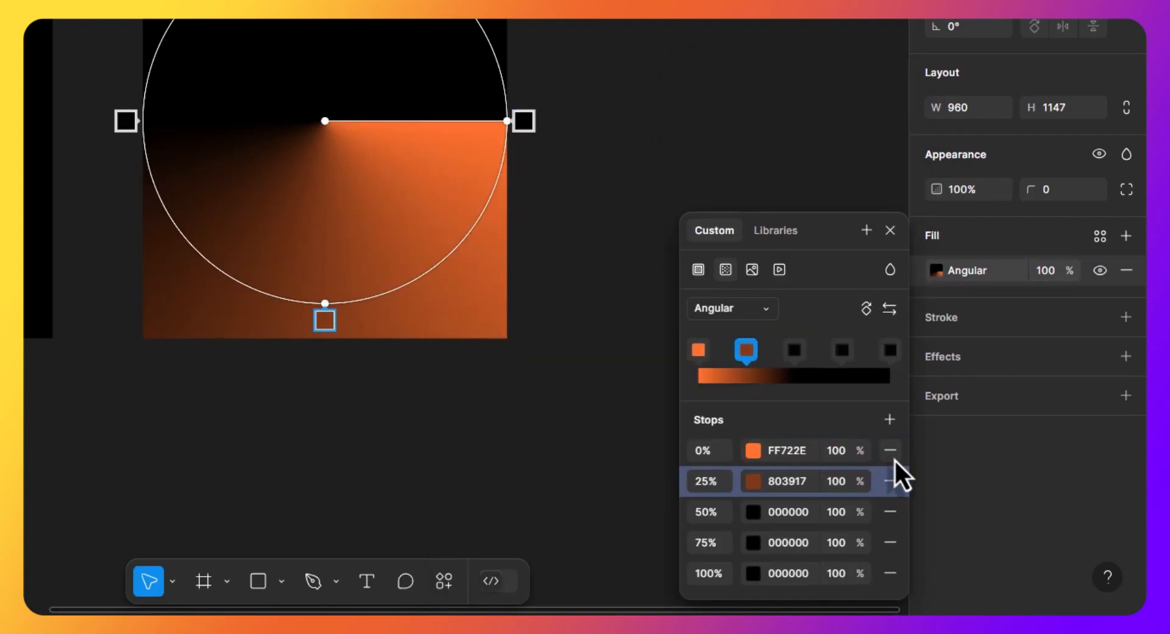
click(705, 450)
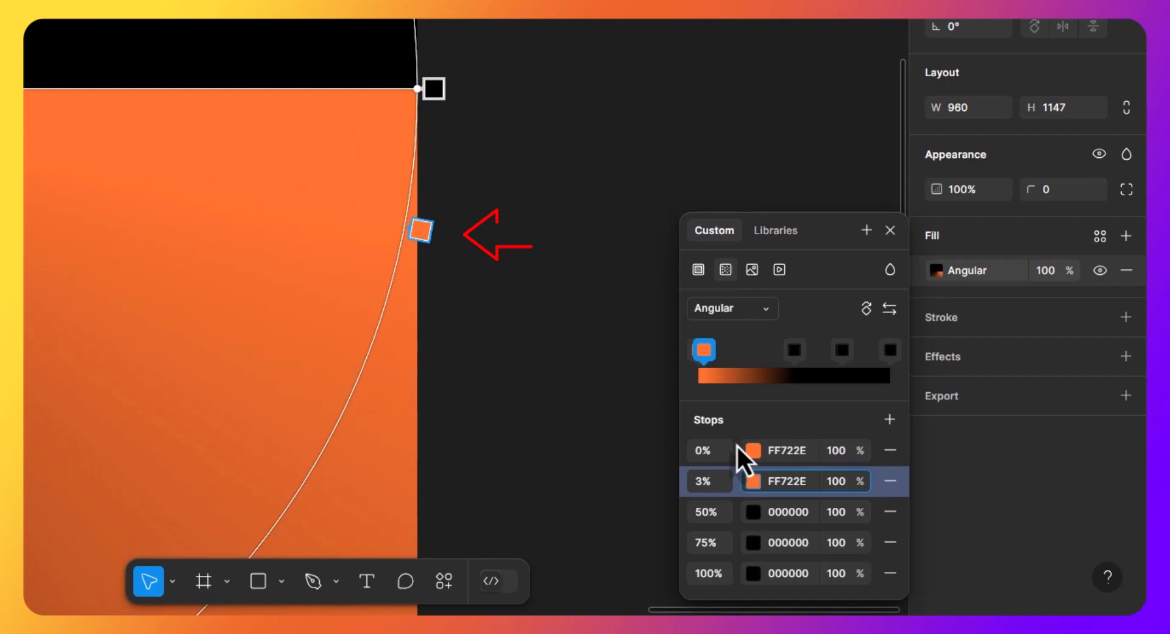
click(752, 450)
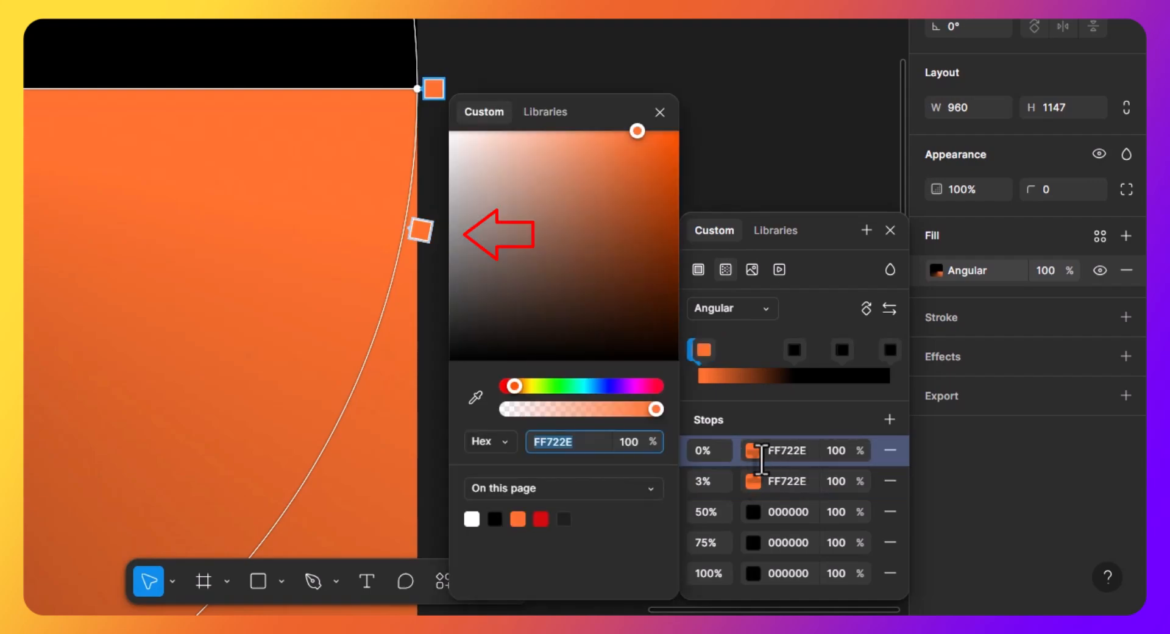
drag(636, 130, 582, 131)
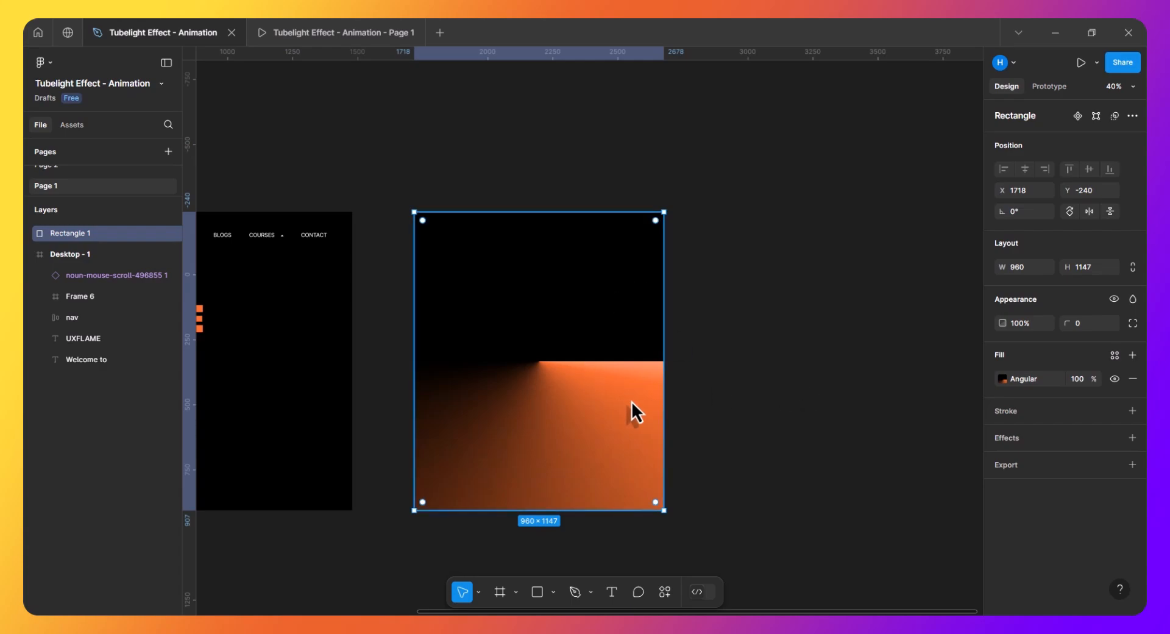
- Duplicate and horizontally mirror the glow rectangle, framing both with Screen blend at 50% opacity
key(ctrl+d)
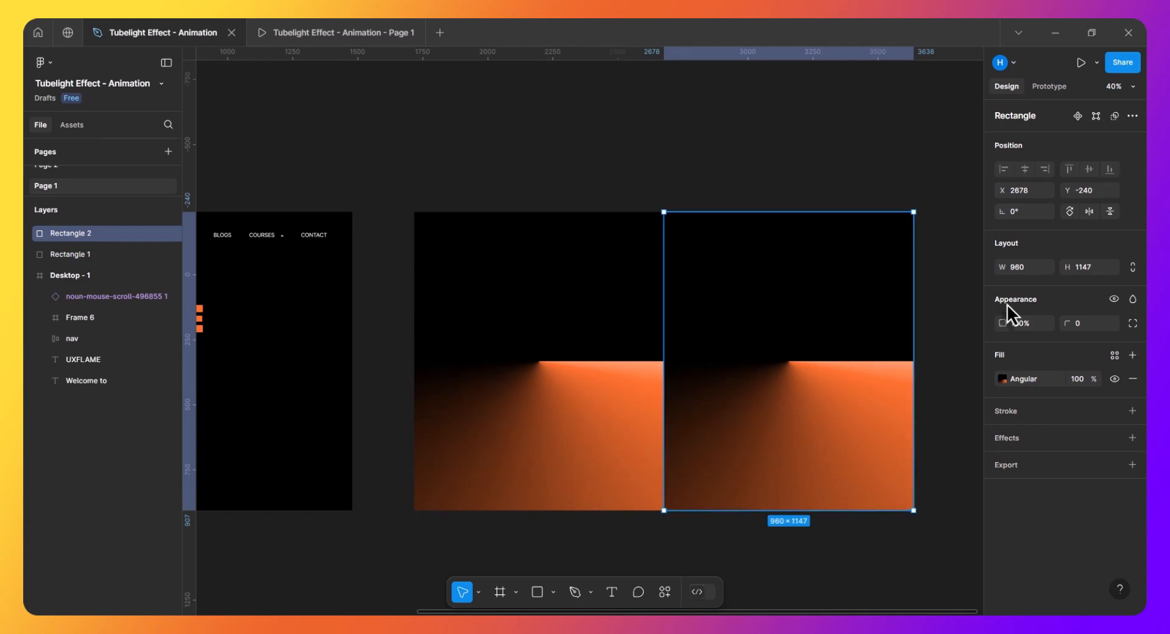
key(shift+h)
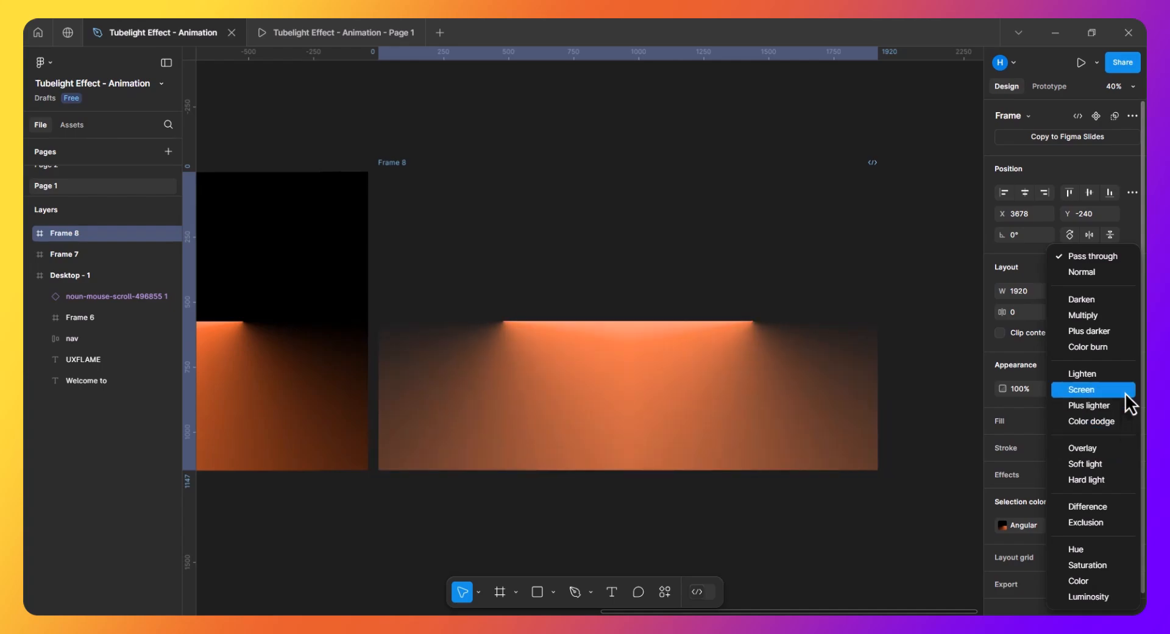
click(1080, 389)
text(50)
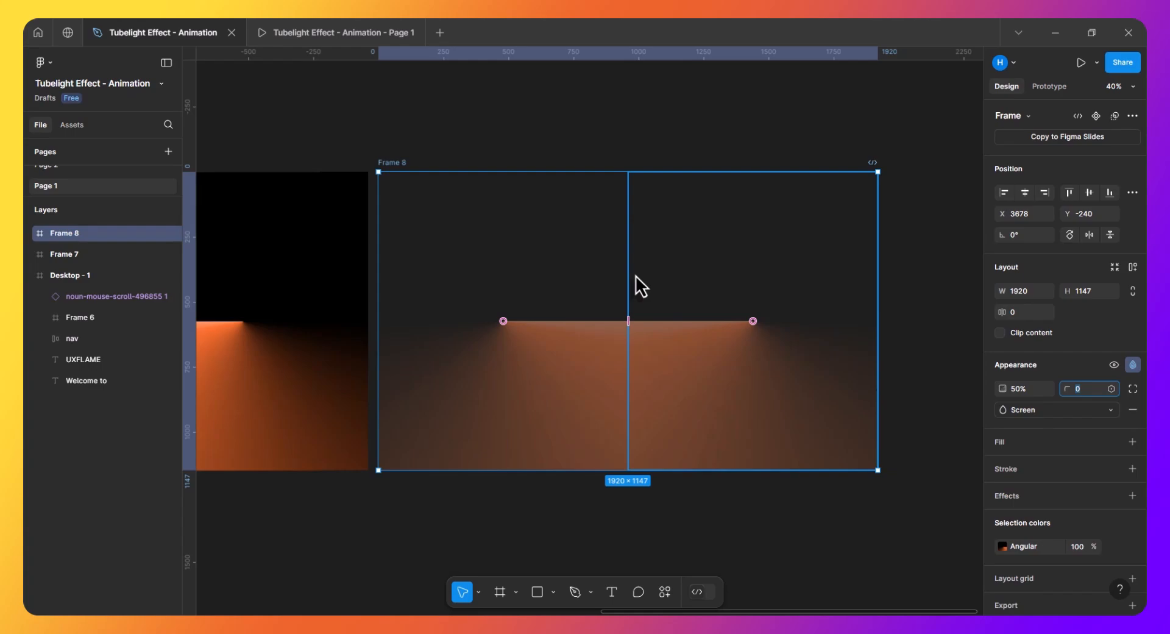
scroll(down, 3)
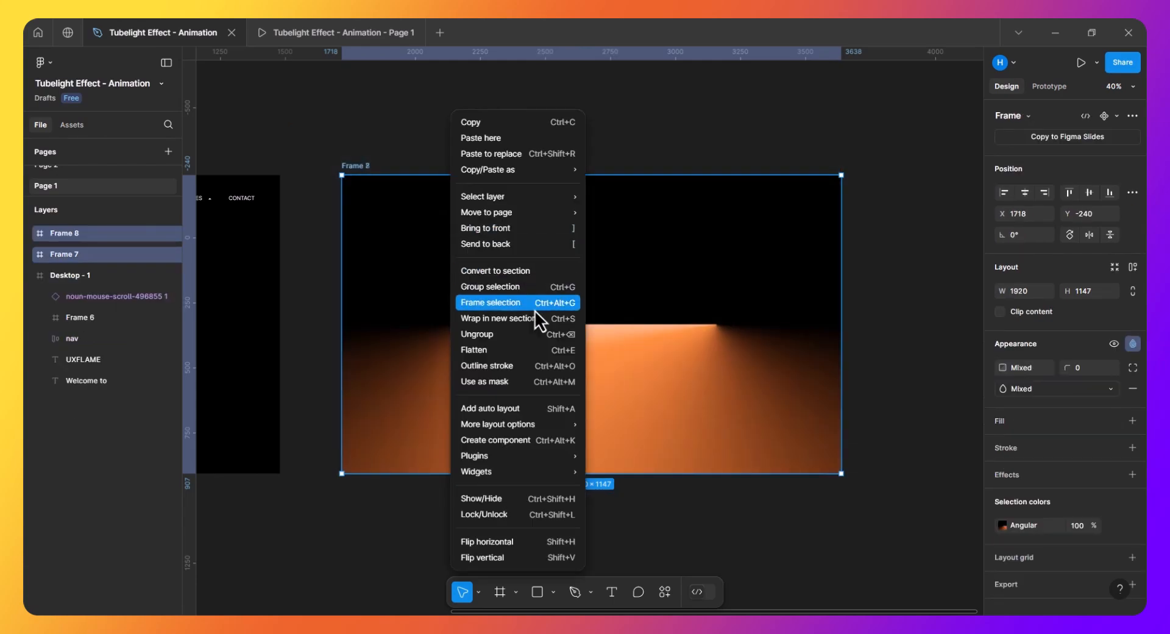
- Create a component from Frame 9 with Default and Variant2 variants
click(490, 303)
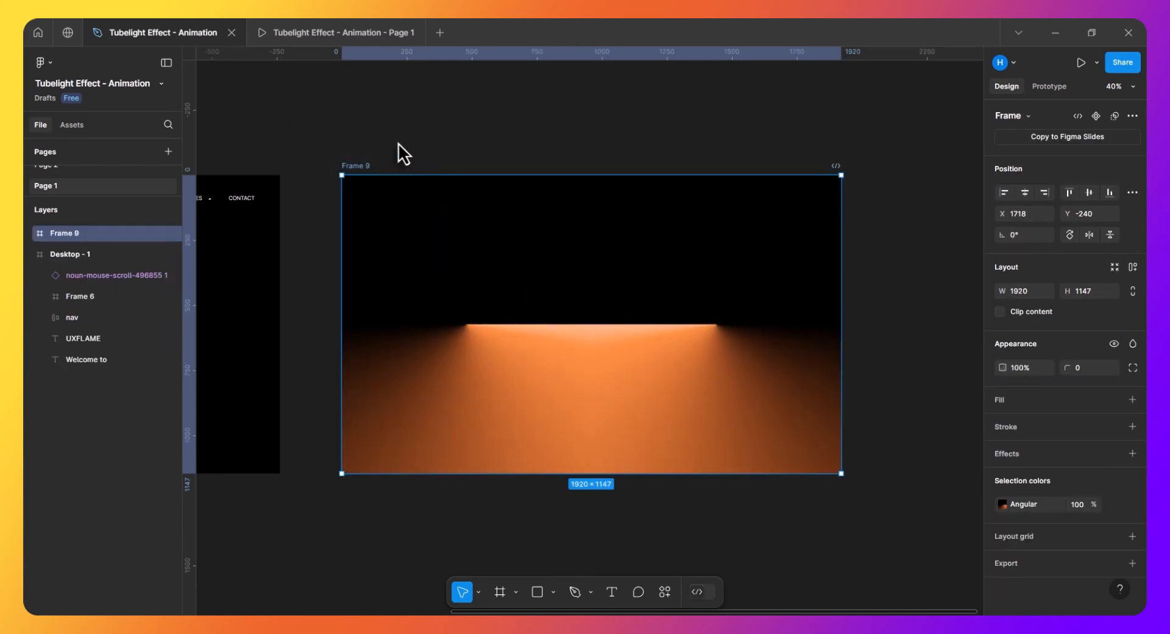
mouse_move(481, 166)
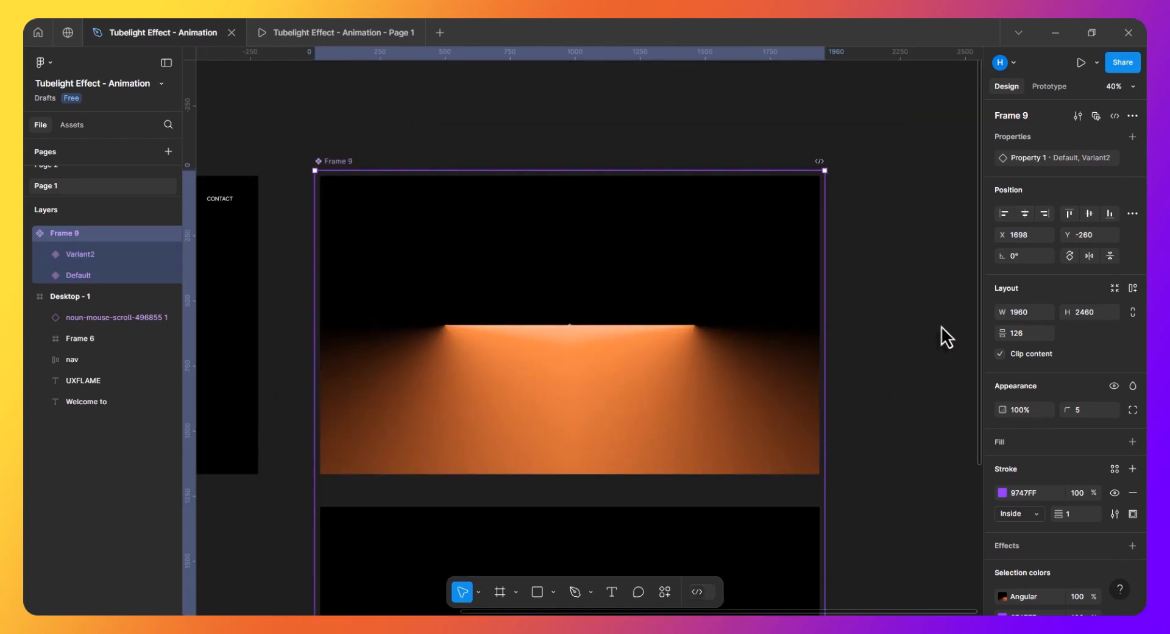
- Set the Default variant's angular gradient stops to 0% opacity, then begin its prototype setup
click(77, 275)
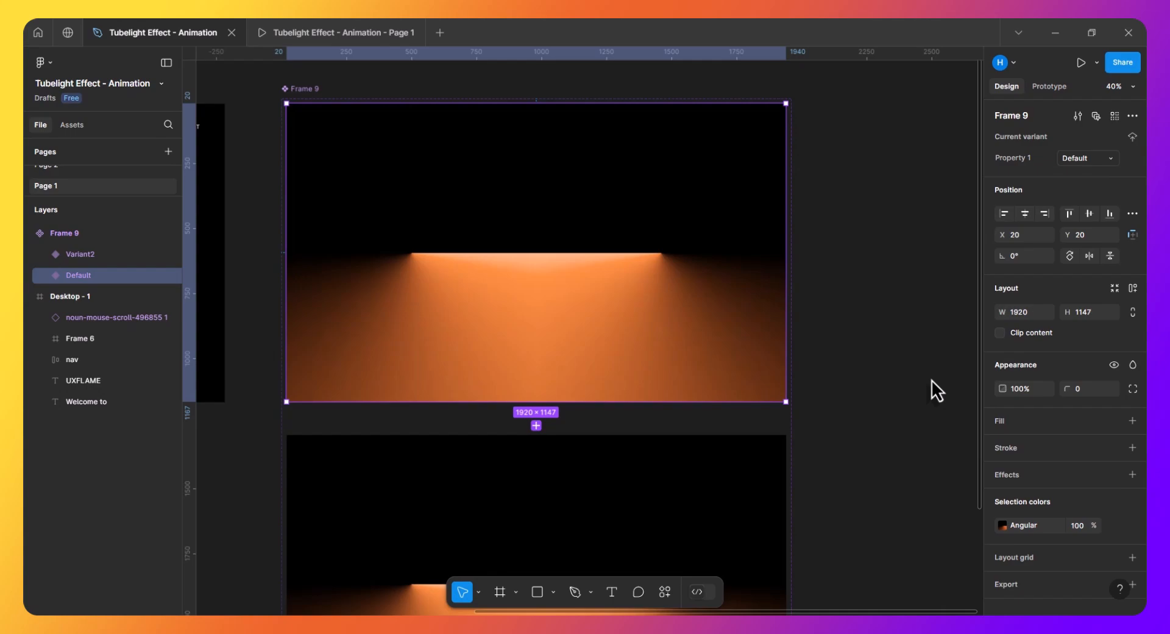
click(1002, 525)
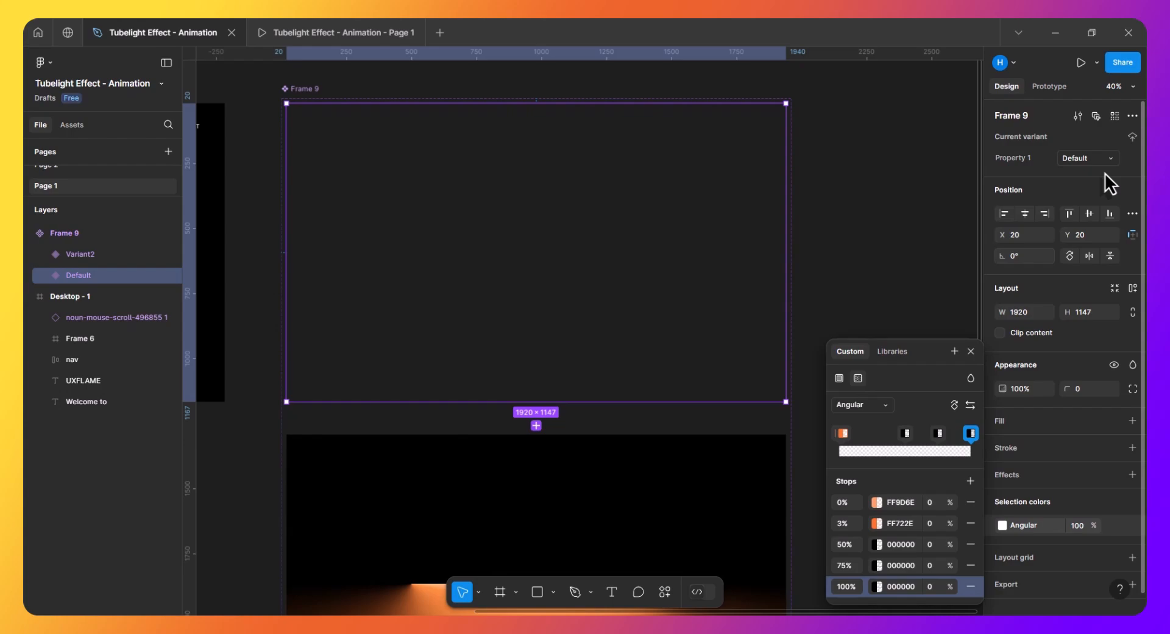
click(1048, 86)
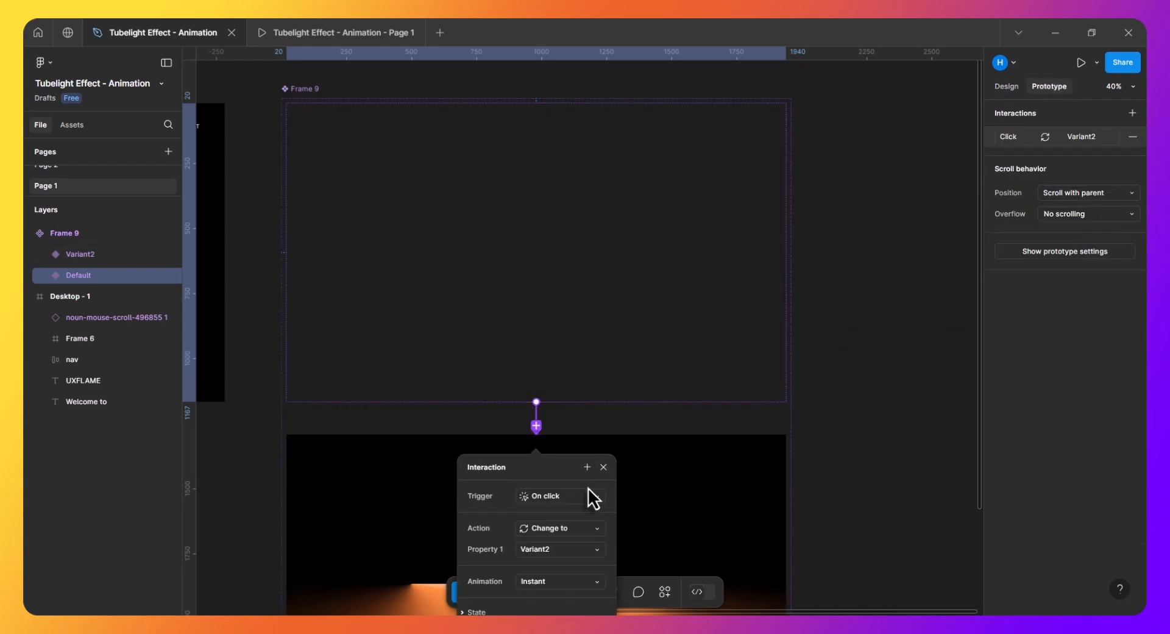
- Set Default's interaction to Mouse enter, Smart animate, Ease out, 500ms
click(549, 495)
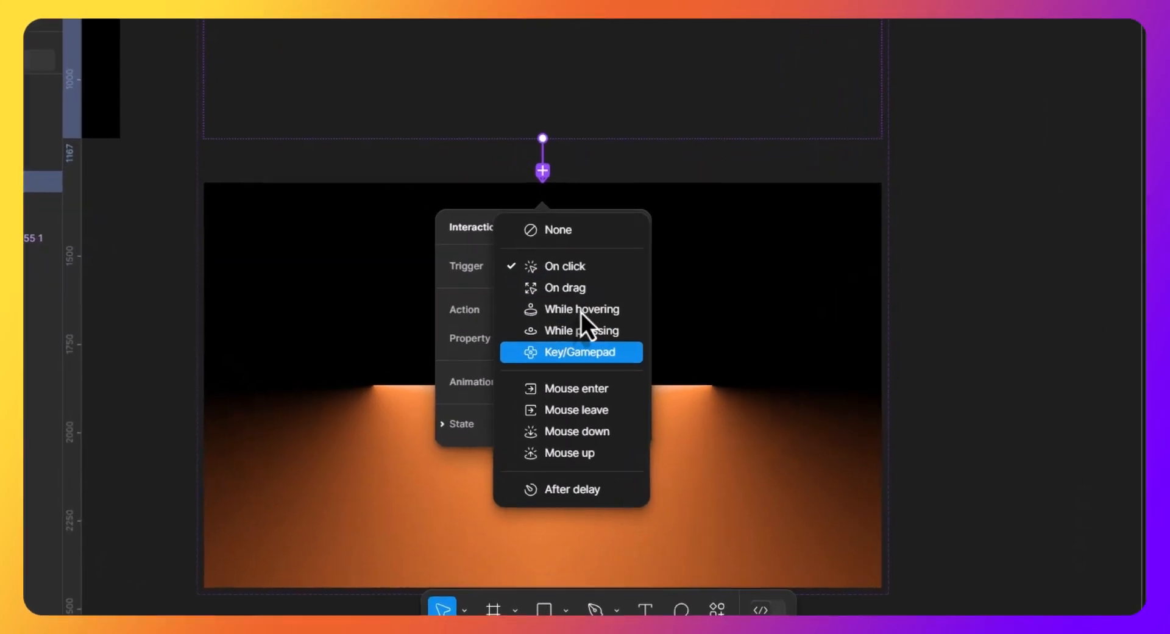
click(576, 388)
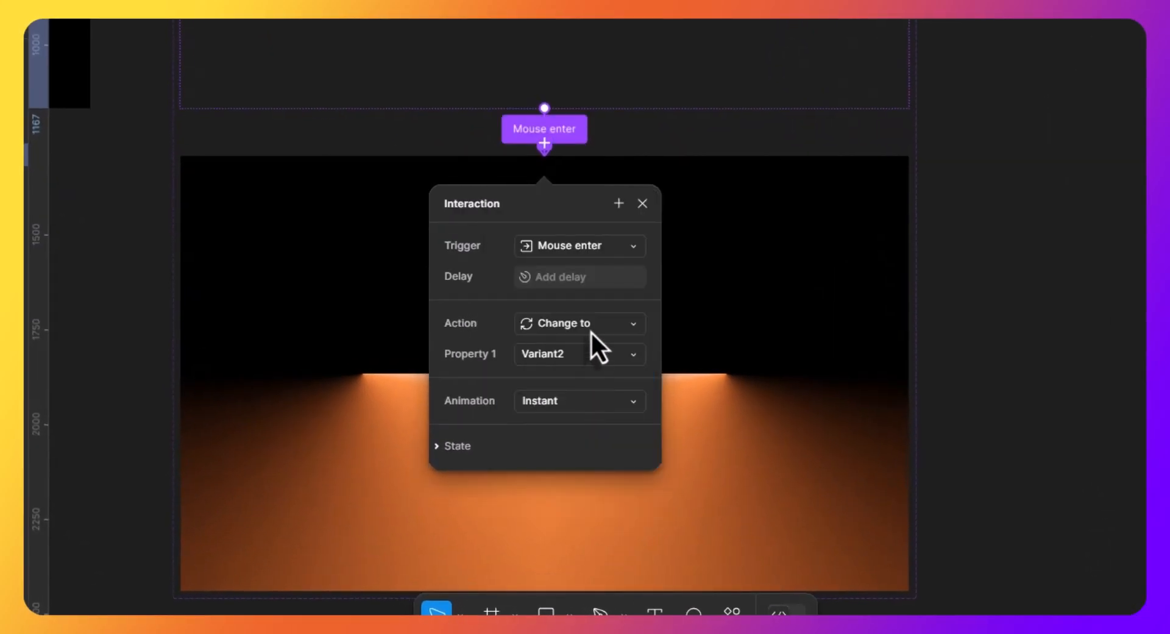
click(578, 401)
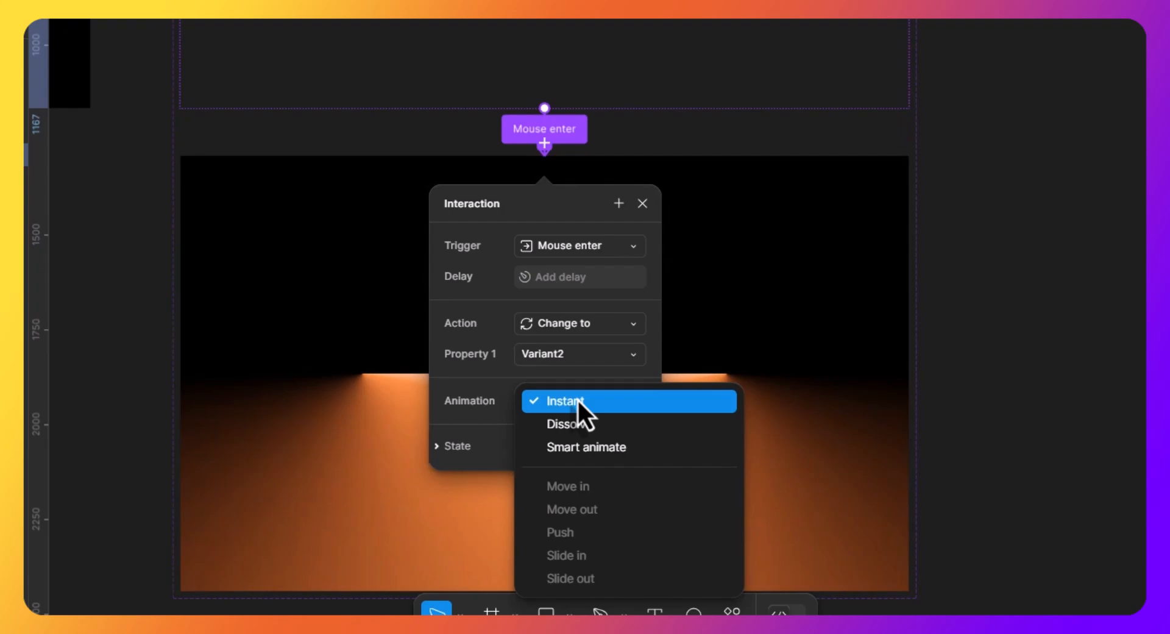
click(587, 447)
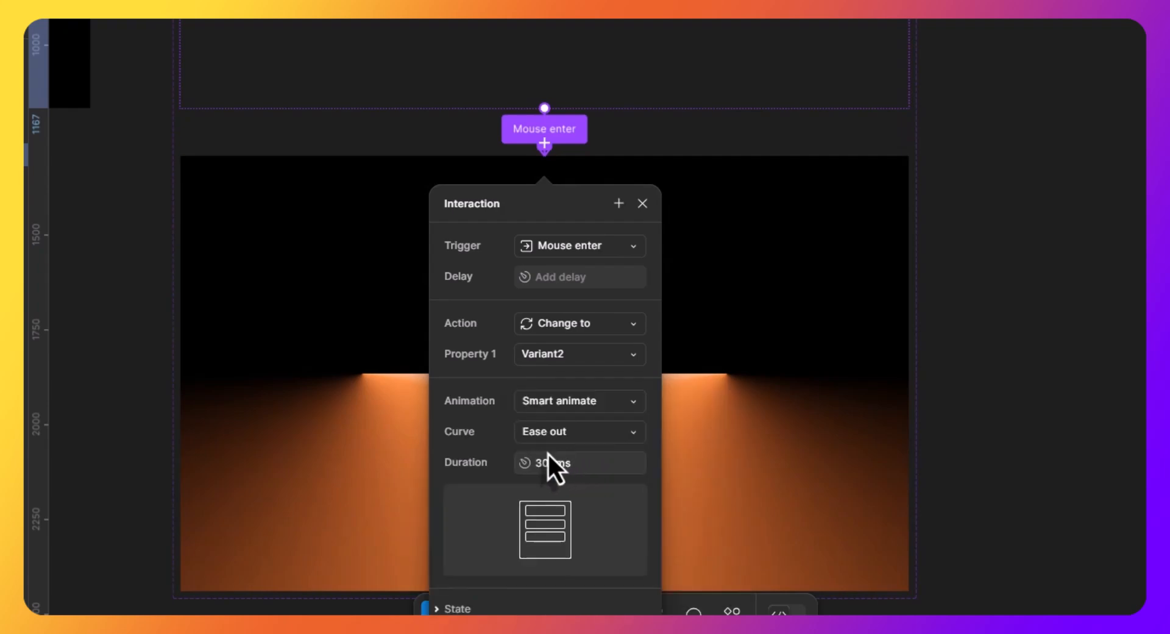
click(579, 462)
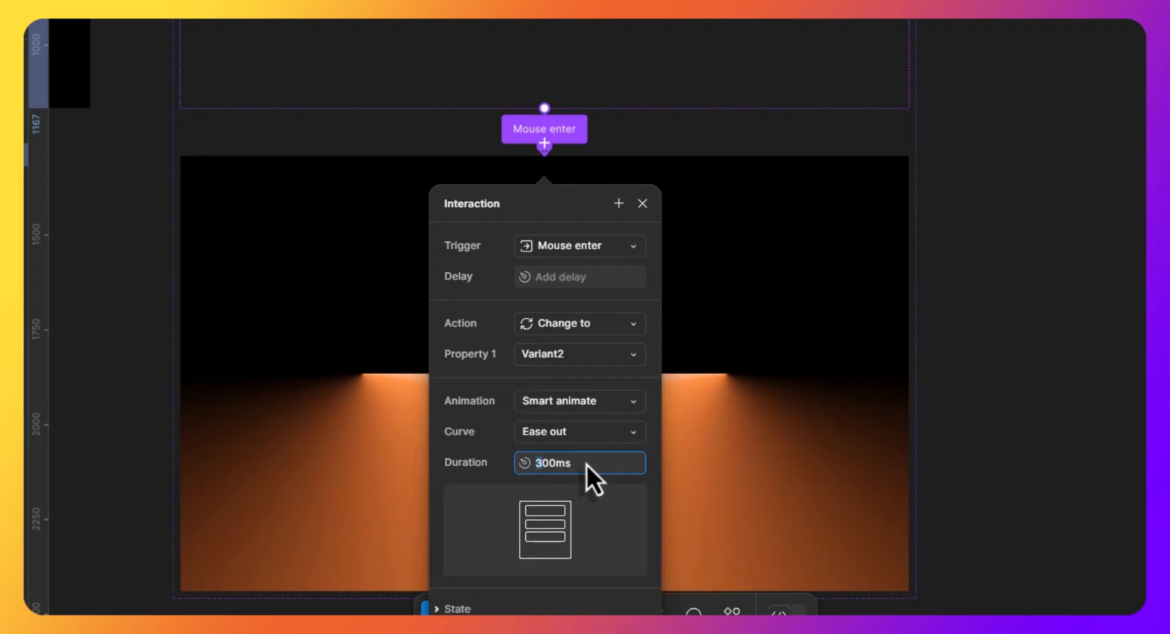
text(500ms)
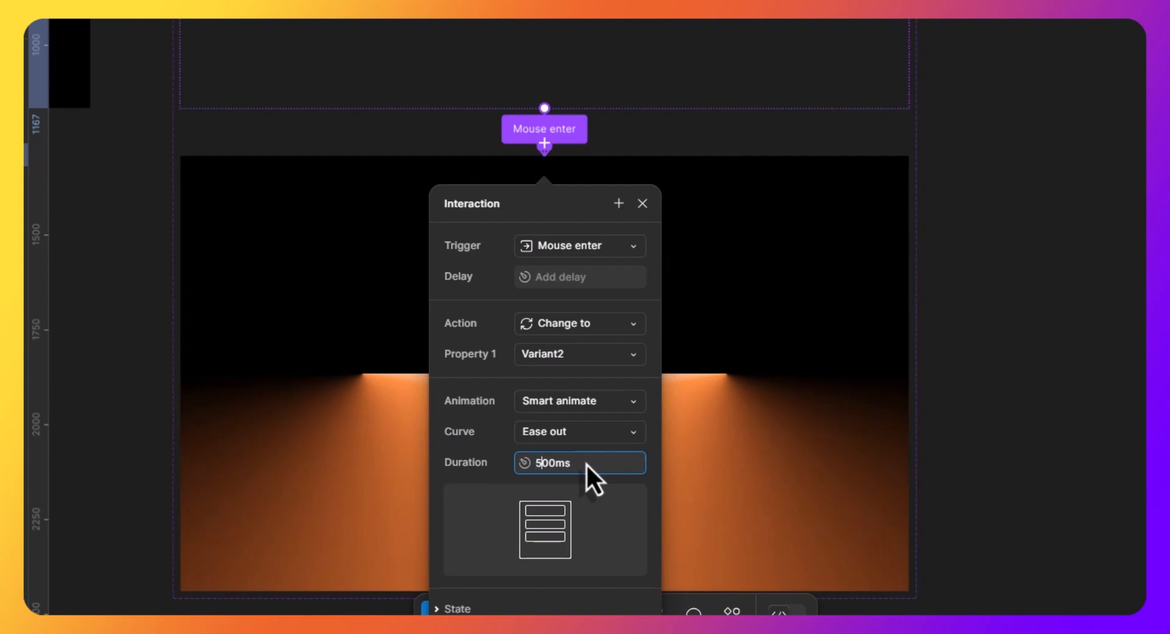
mouse_move(853, 151)
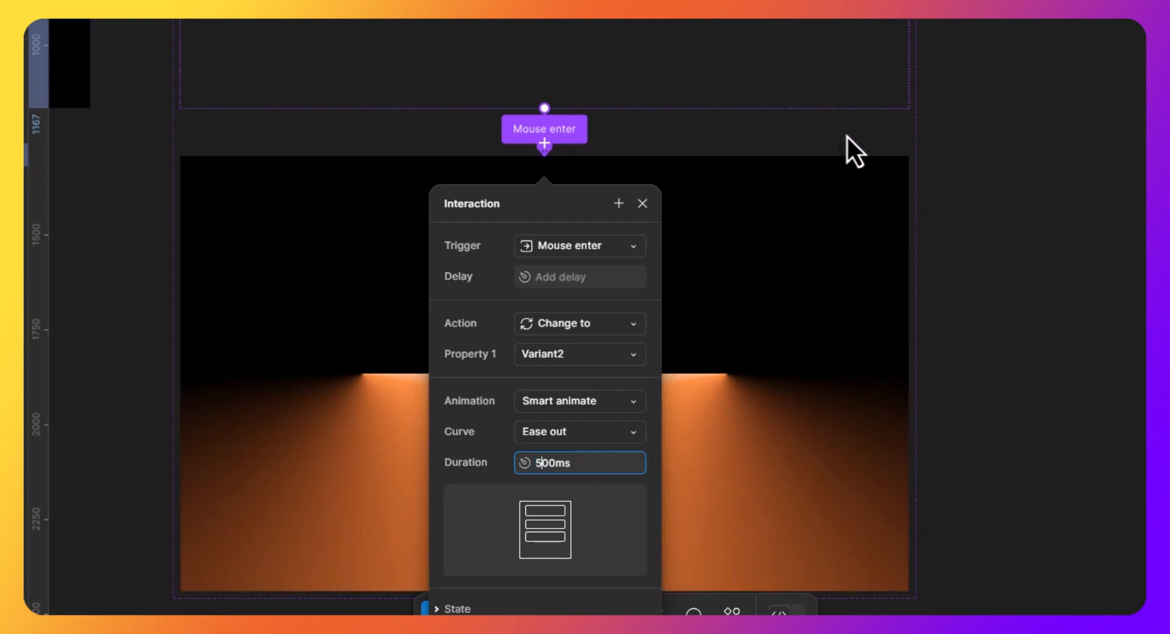
click(641, 203)
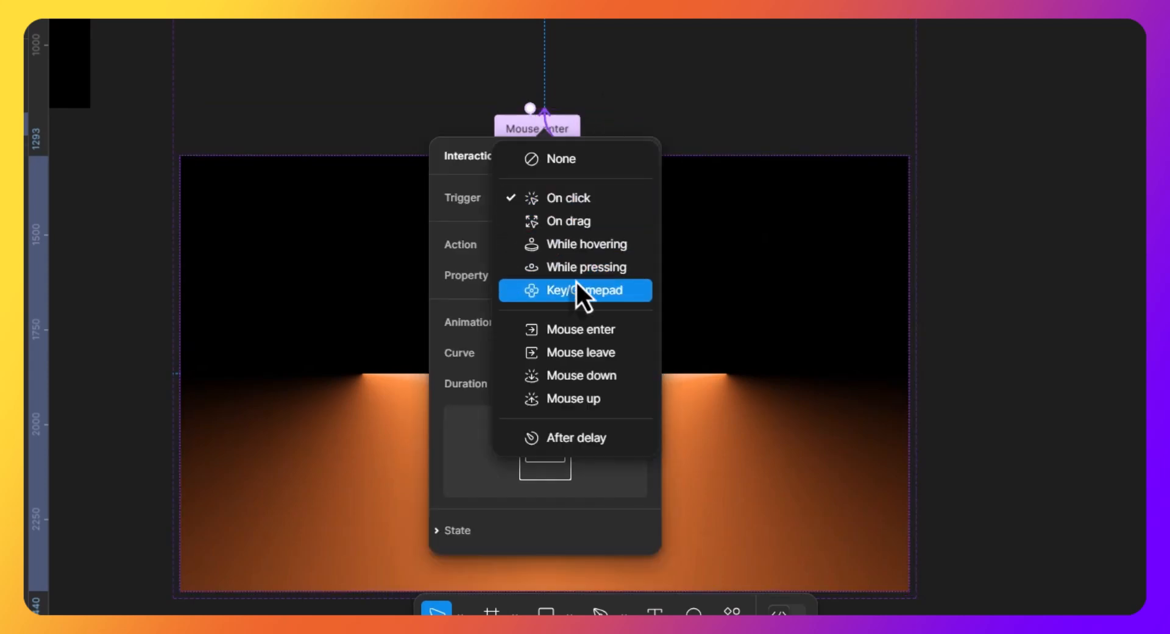
- Set Variant2 to change to Default on Mouse leave with Smart animate, 500ms
click(578, 352)
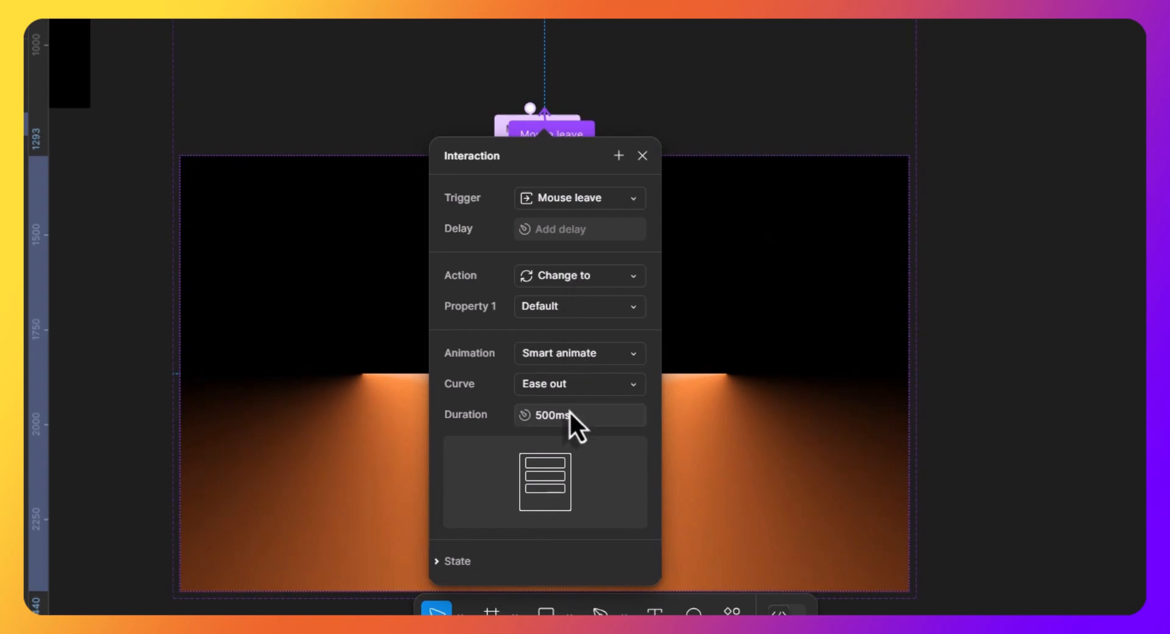
click(579, 416)
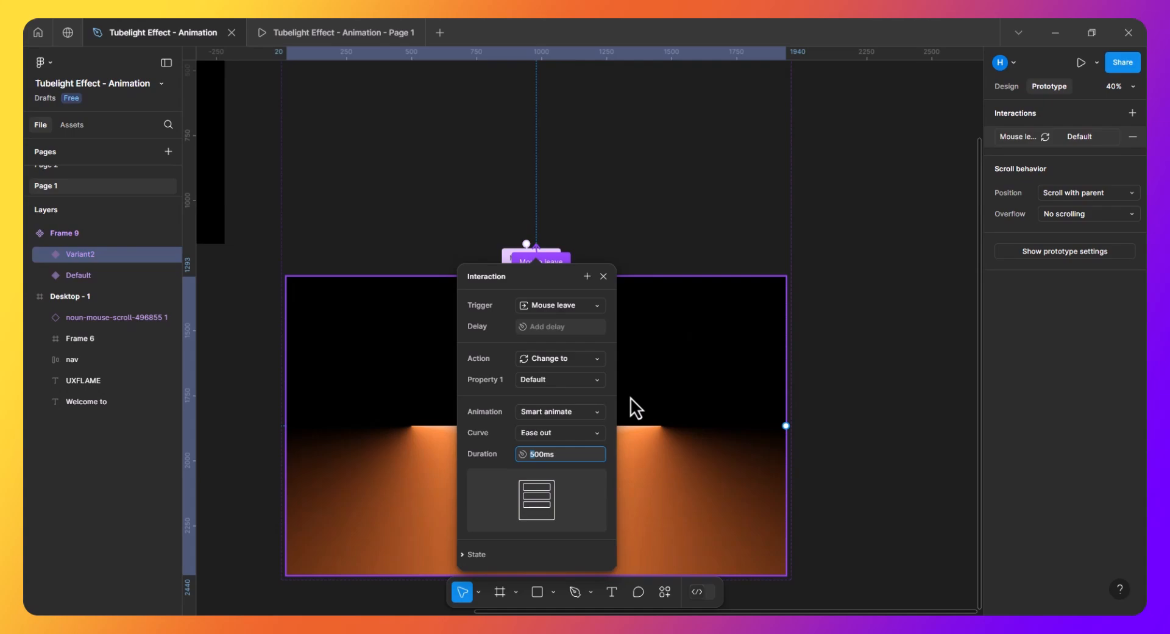
click(603, 276)
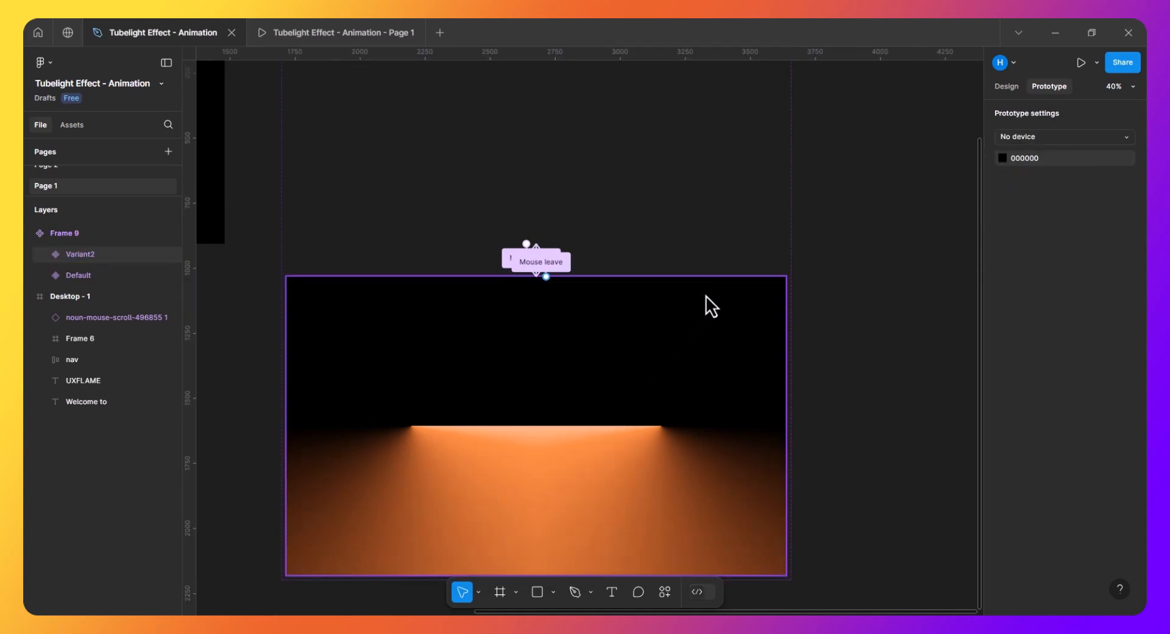
- Select the glow component instance, view its design properties, and copy it into Desktop - 1
click(78, 275)
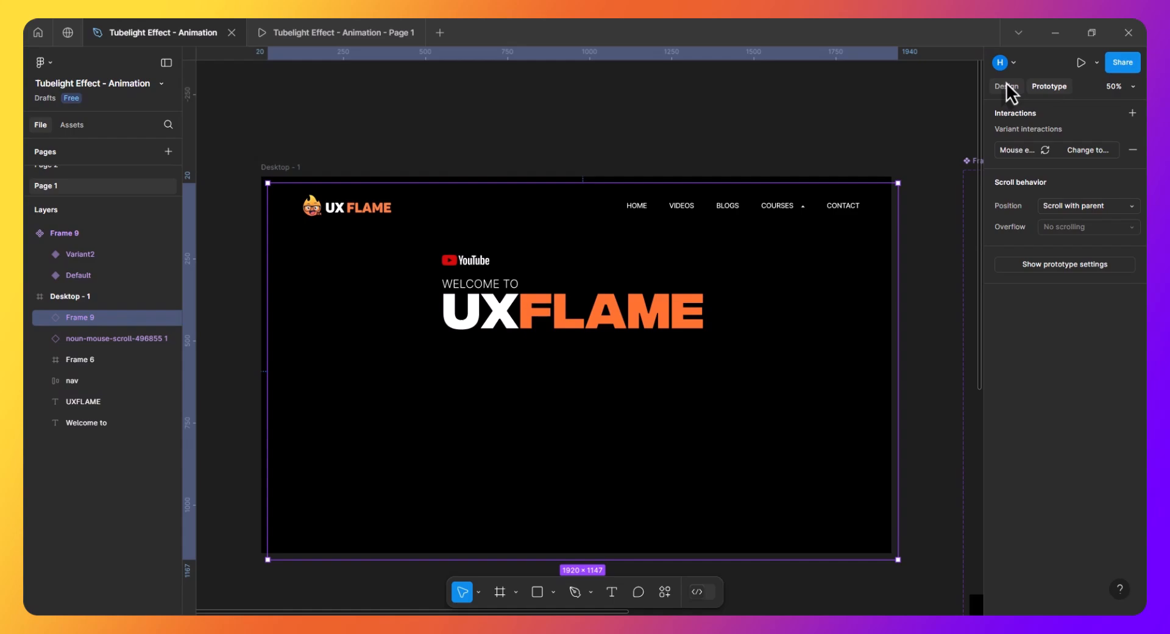
click(1005, 86)
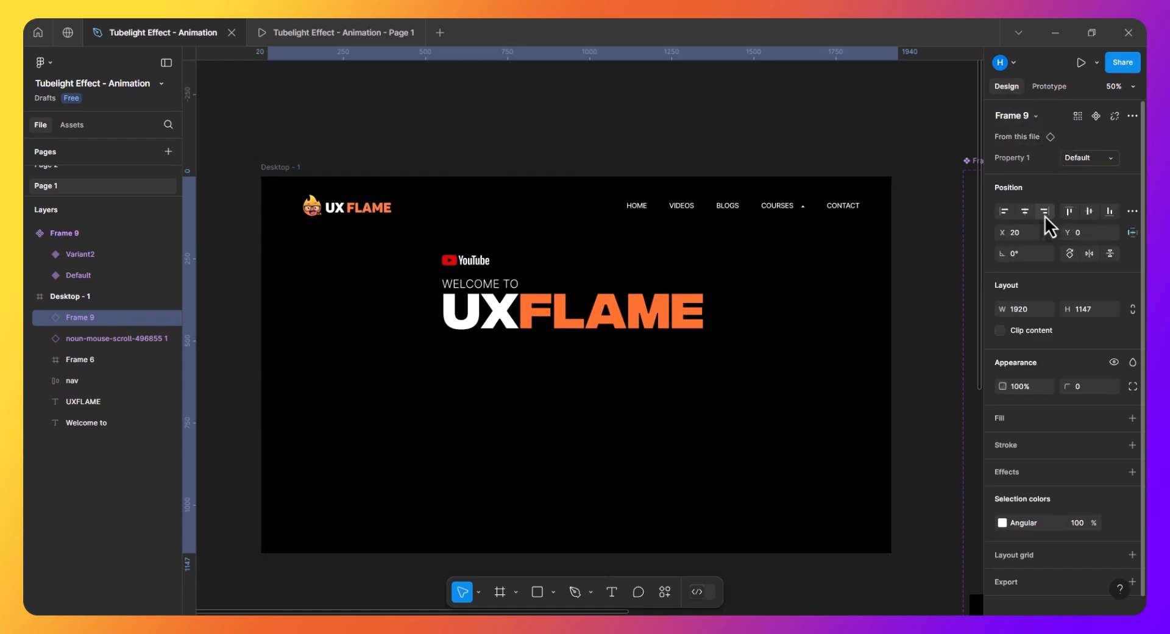
key(ctrl+c)
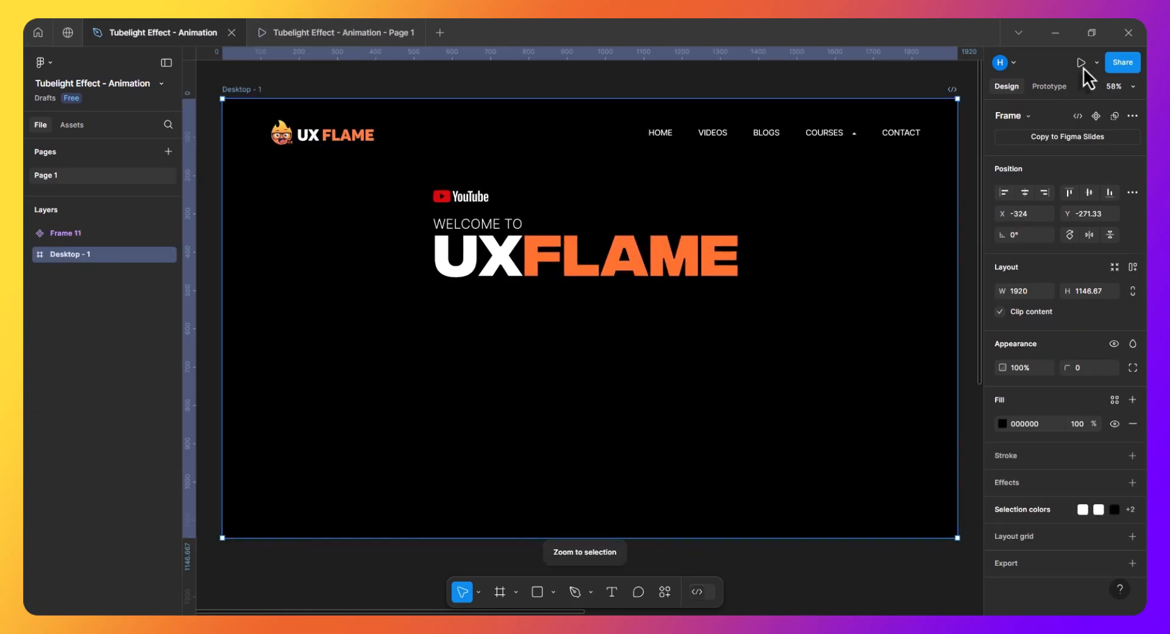
- Present the UXFLAME hero prototype to preview the hover glow
click(1080, 62)
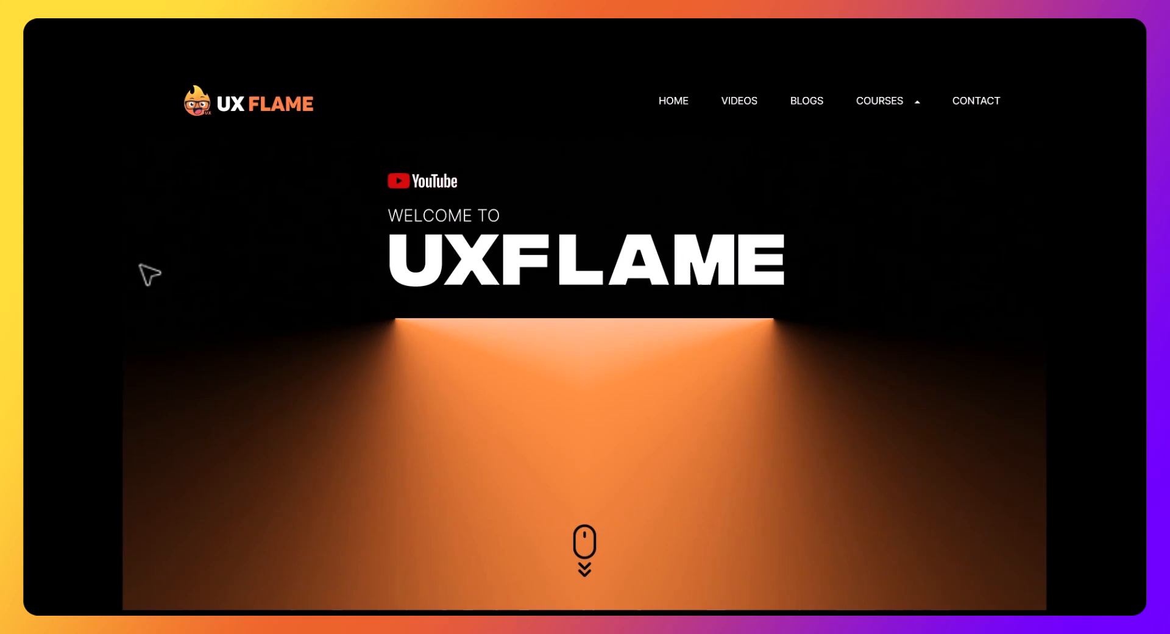
mouse_move(776, 483)
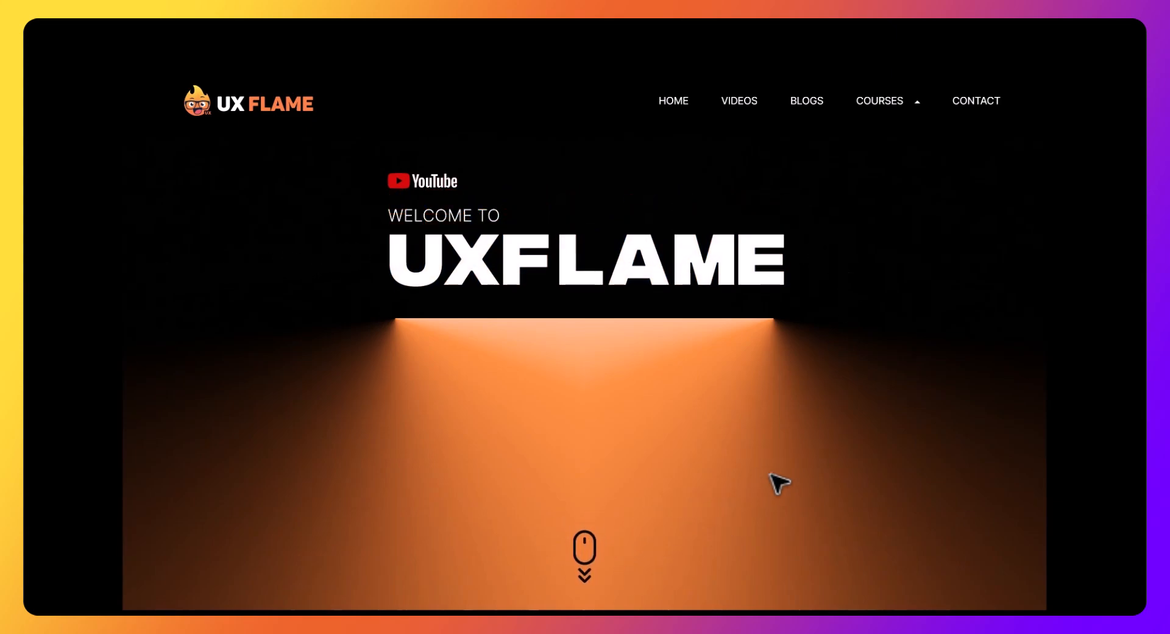